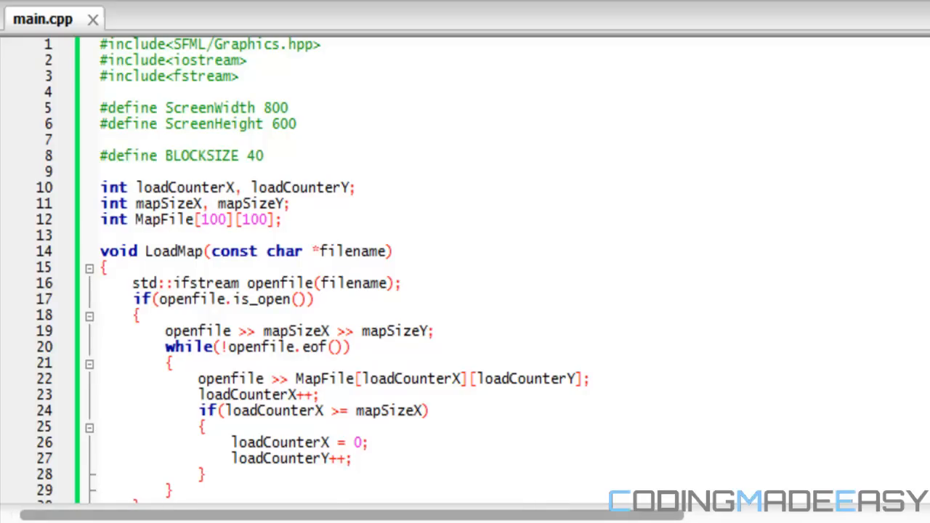
Review the BLOCKSIZE definition and the three global variable declarations in main.cpp
{"action": "scroll", "scroll_direction": "down", "scroll_amount": 3}
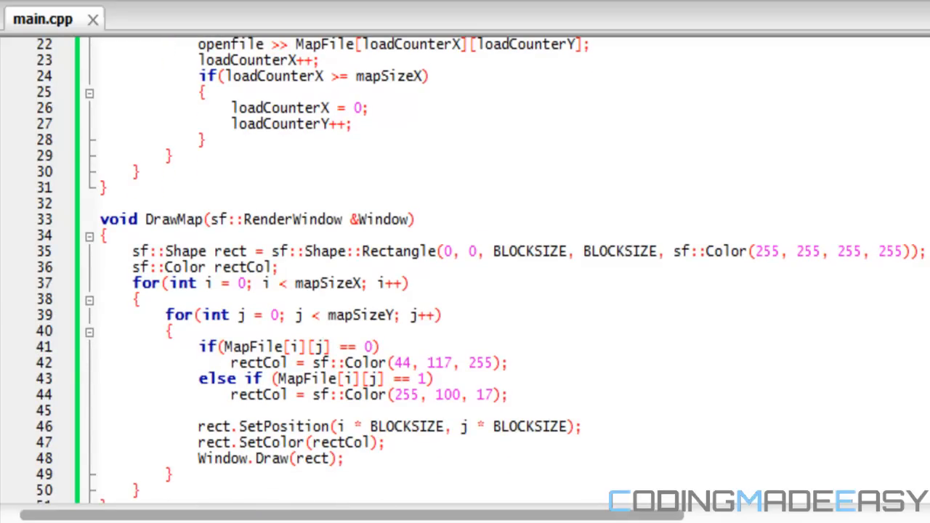
{"action": "scroll", "scroll_direction": "down", "scroll_amount": 3}
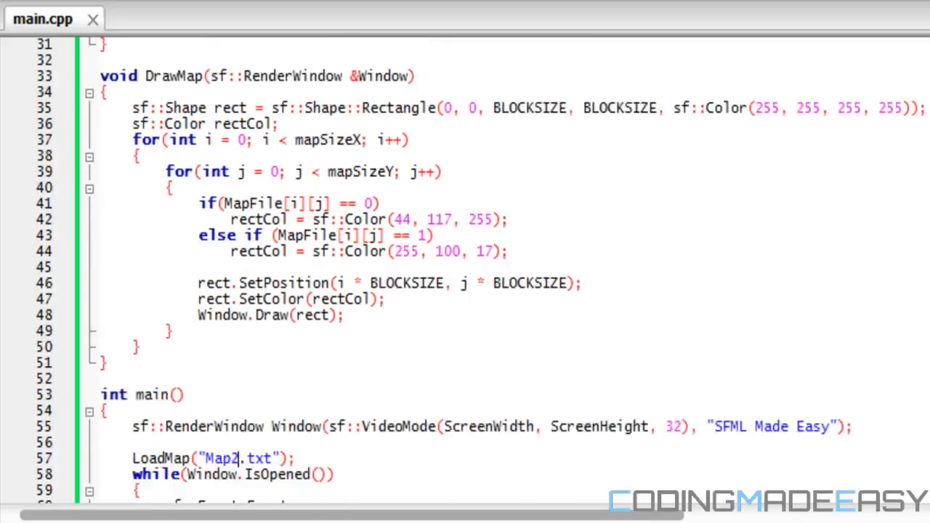
{"action": "scroll", "scroll_direction": "up", "scroll_amount": 3}
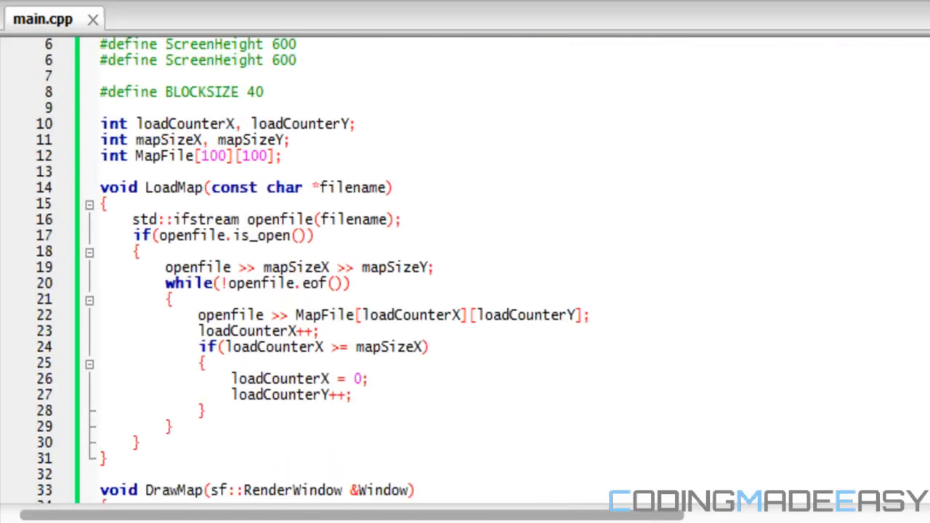
{"action": "scroll", "scroll_direction": "up", "scroll_amount": 3}
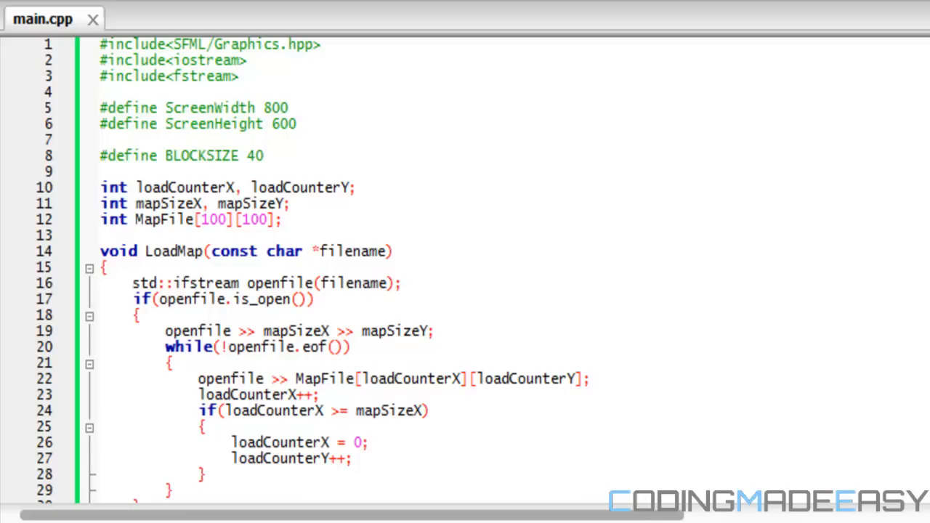
{"action": "mouse_move", "coordinate": [356, 140]}
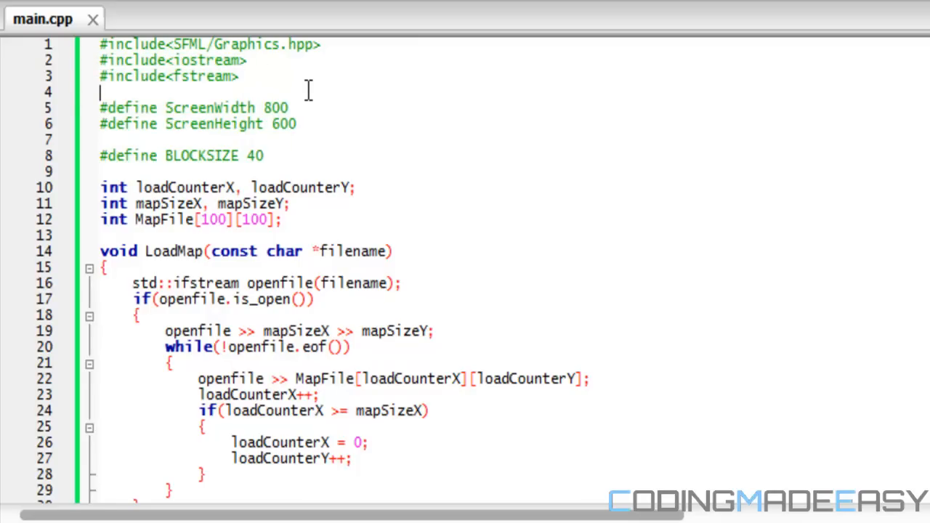
{"action": "scroll", "scroll_direction": "down", "scroll_amount": 3}
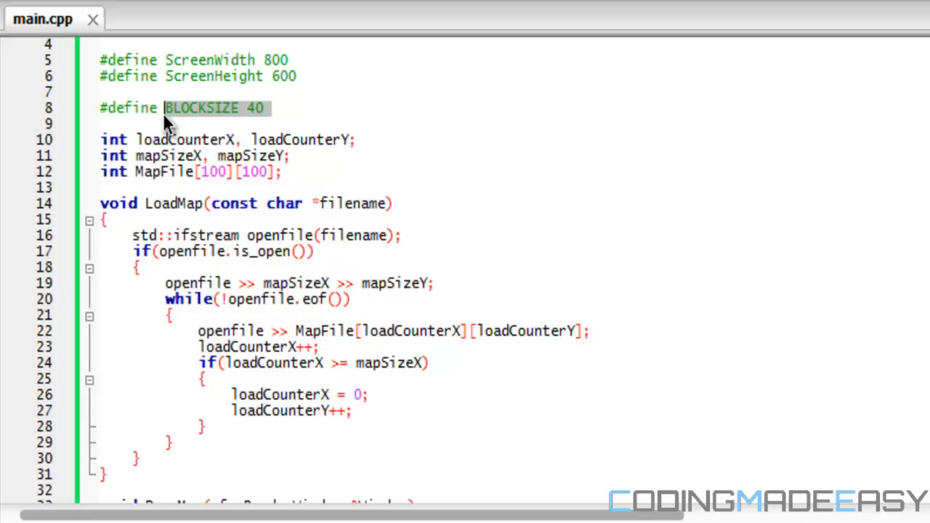
{"action": "left_click", "coordinate": [243, 108]}
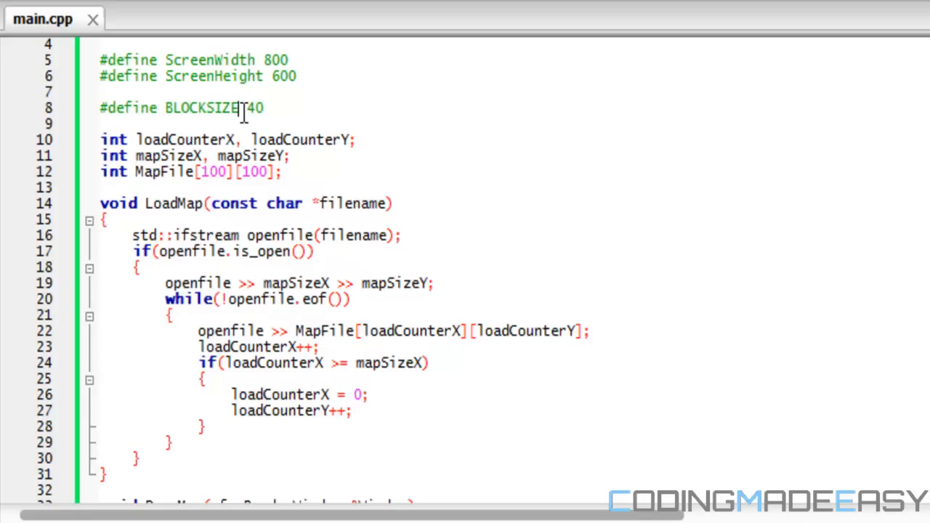
{"action": "scroll", "scroll_direction": "down", "scroll_amount": 3}
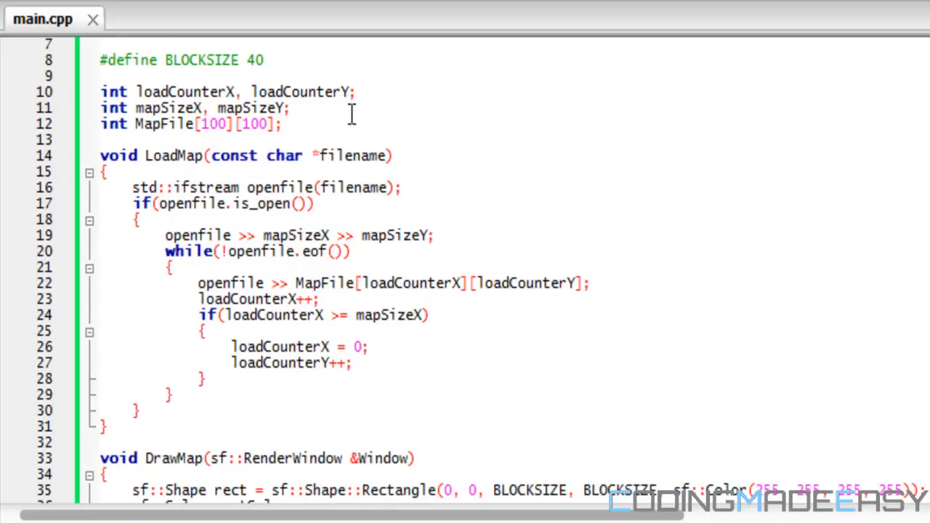
{"action": "mouse_move", "coordinate": [302, 123]}
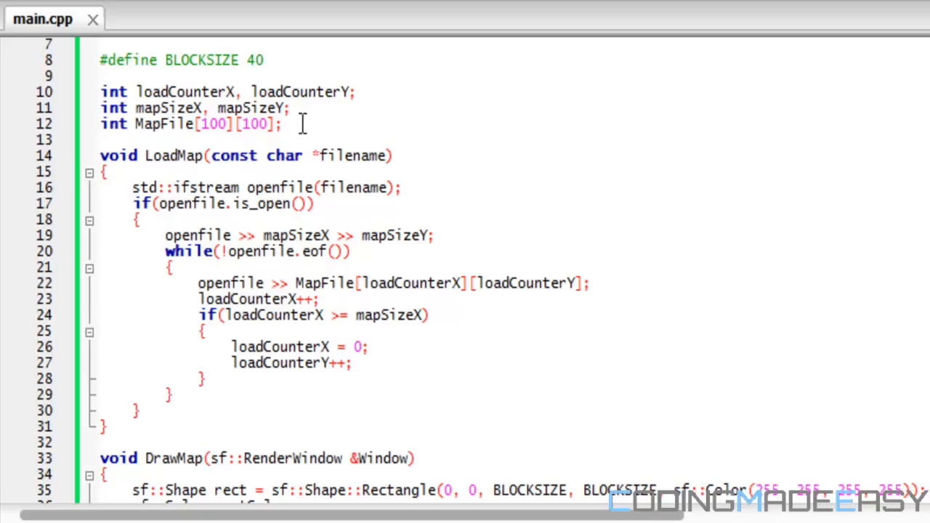
{"action": "left_click_drag", "start_coordinate": [305, 124], "coordinate": [276, 94]}
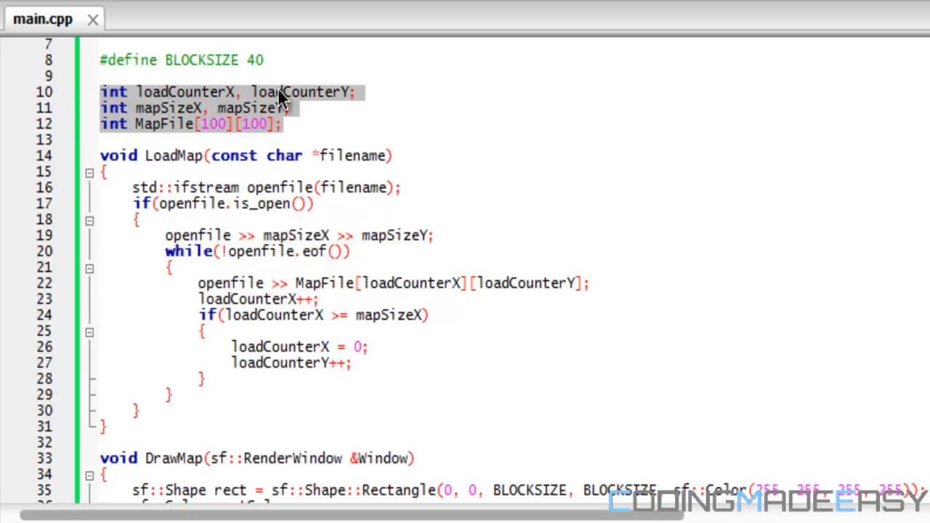
{"action": "mouse_move", "coordinate": [302, 92]}
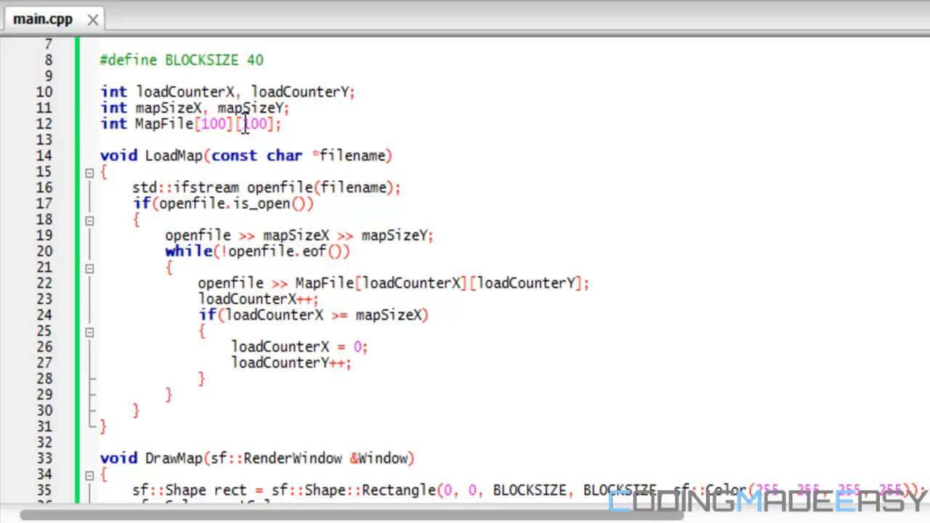
{"action": "left_click", "coordinate": [283, 123]}
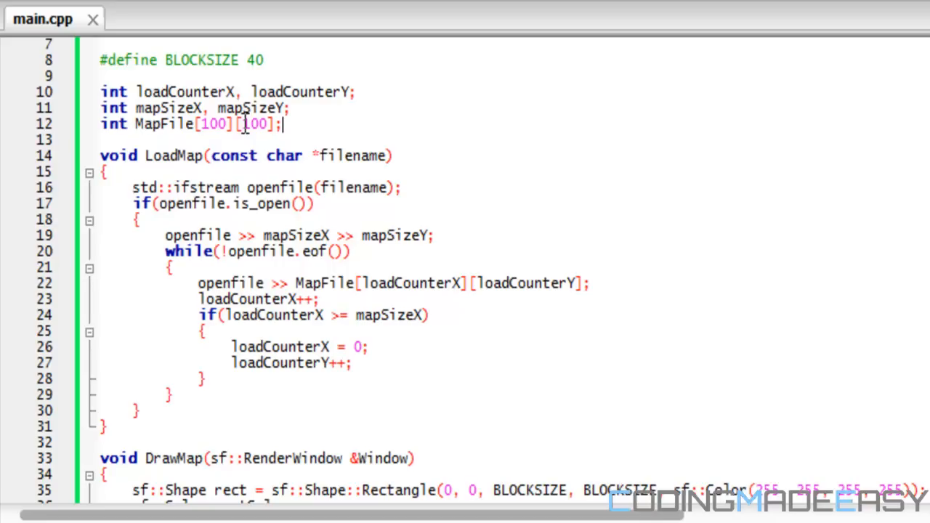
{"action": "mouse_move", "coordinate": [84, 87]}
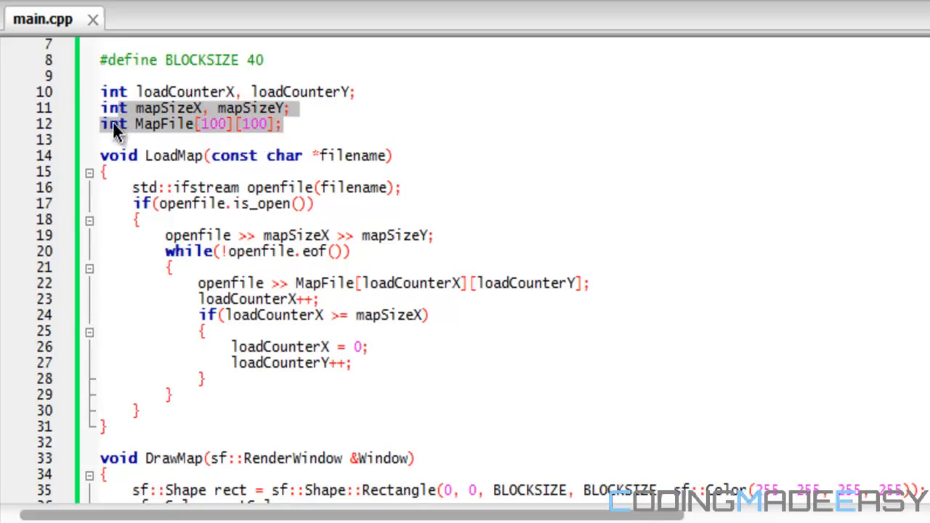
Inspect the LoadMap parameters and openfile check, glance at Map2.txt's rows, and return to main.cpp
{"action": "scroll", "scroll_direction": "down", "scroll_amount": 3}
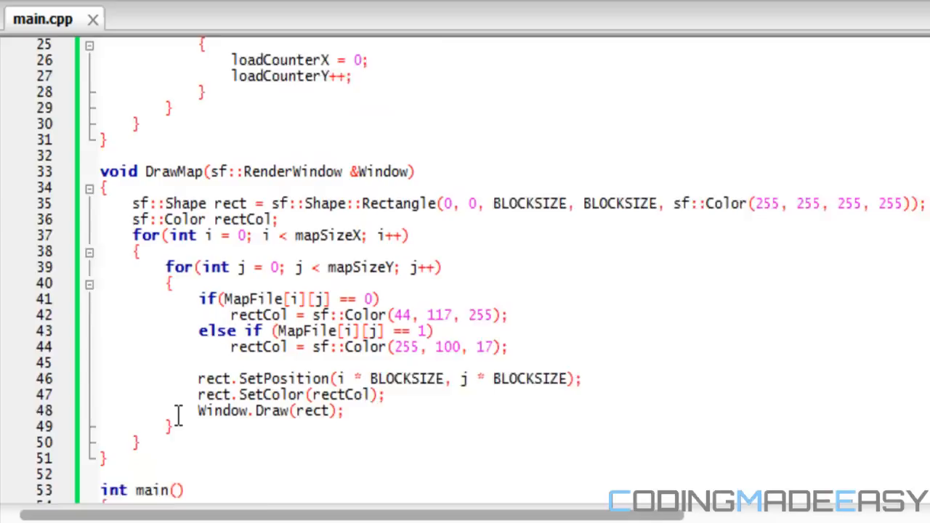
{"action": "scroll", "scroll_direction": "up", "scroll_amount": 3}
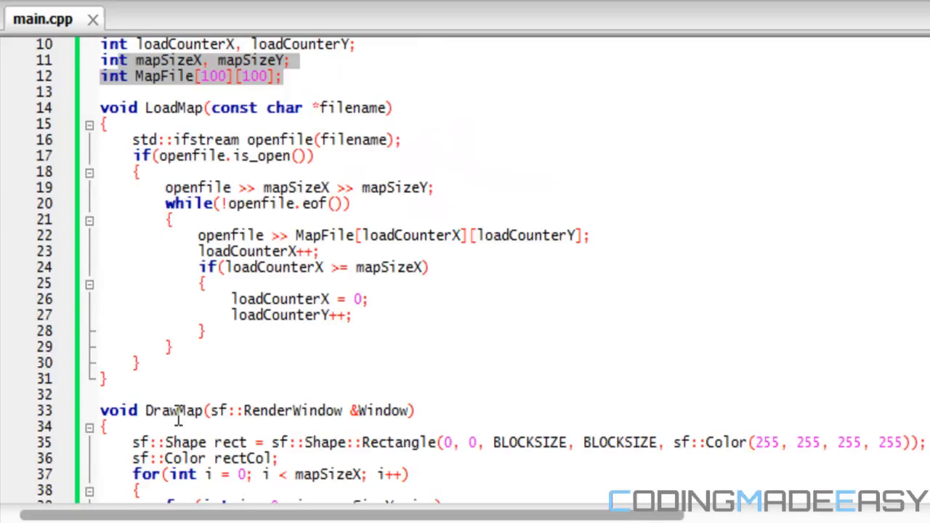
{"action": "mouse_move", "coordinate": [214, 143]}
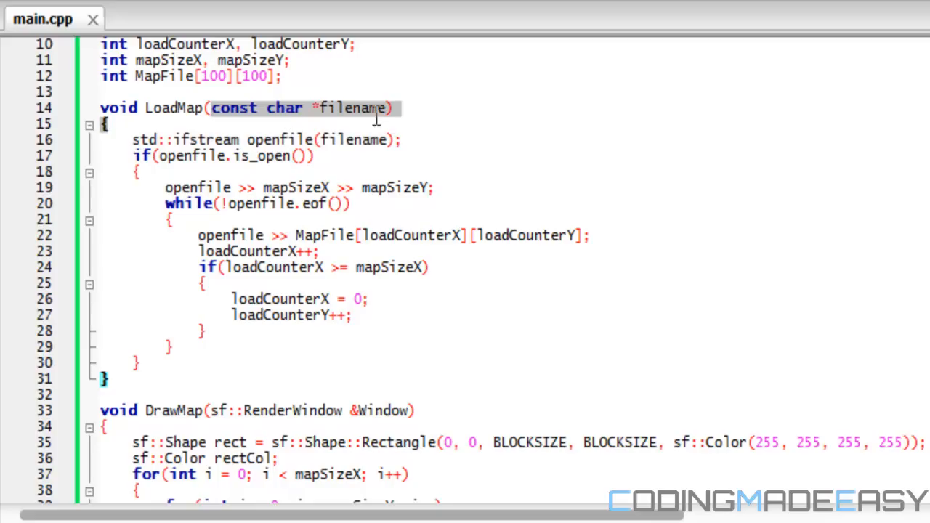
{"action": "left_click", "coordinate": [320, 140]}
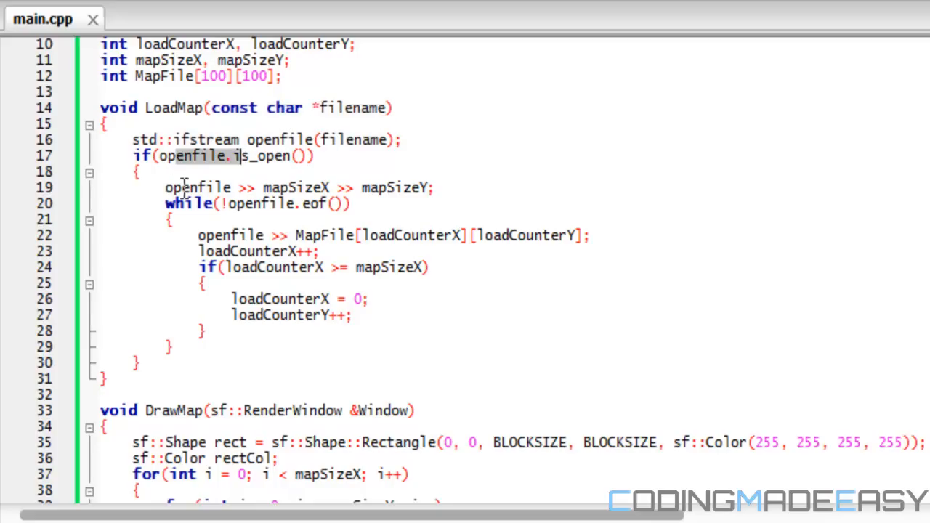
{"action": "double_click", "coordinate": [198, 188]}
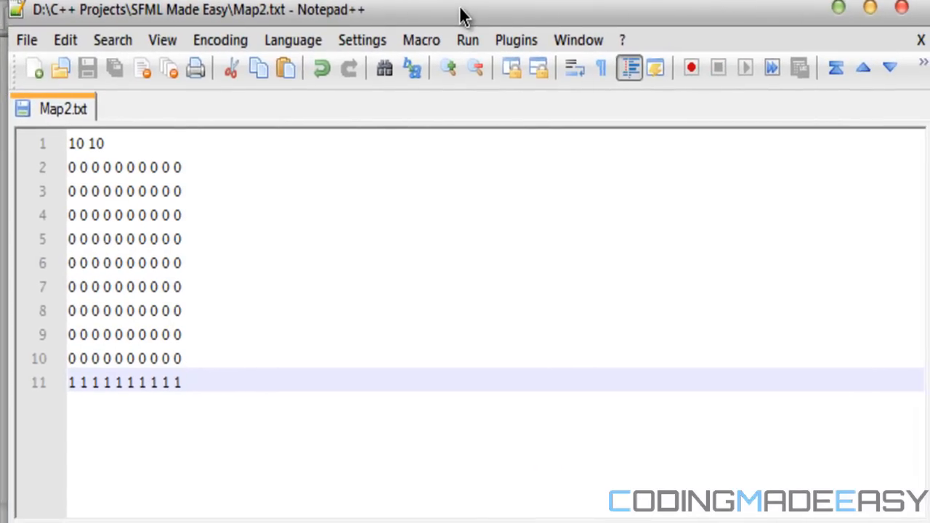
{"action": "left_click", "coordinate": [87, 143]}
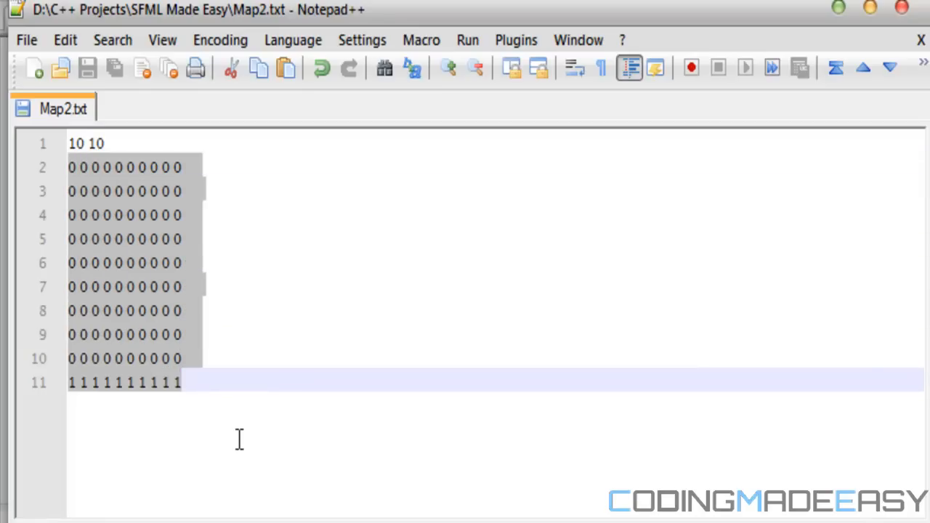
{"action": "left_click", "coordinate": [684, 215]}
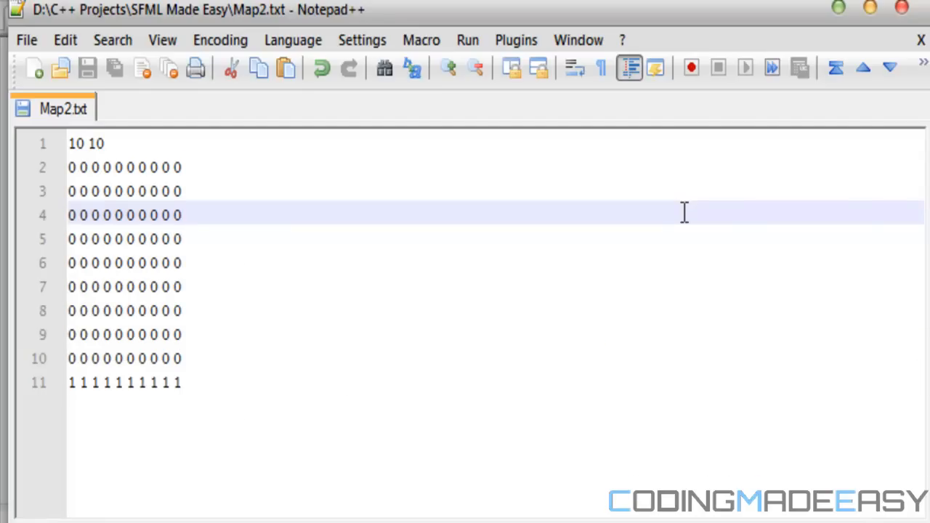
{"action": "left_click", "coordinate": [41, 19]}
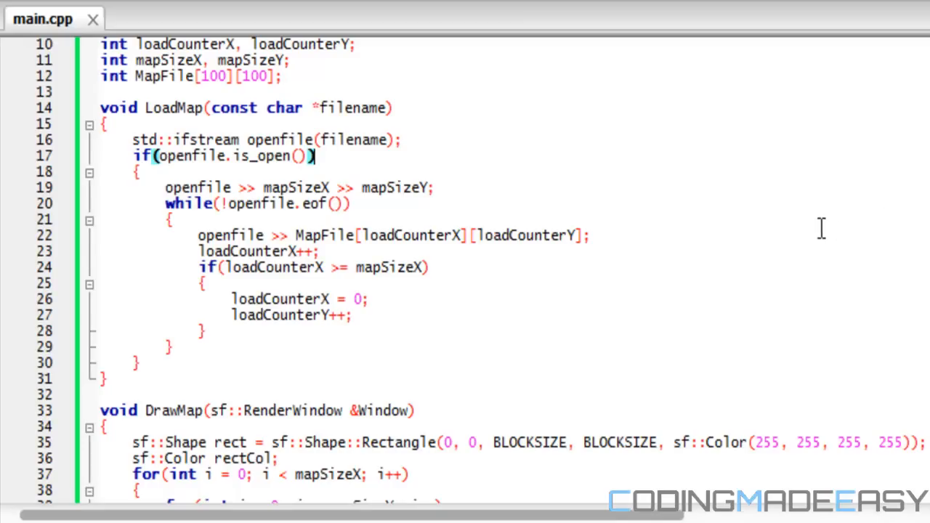
{"action": "mouse_move", "coordinate": [293, 231]}
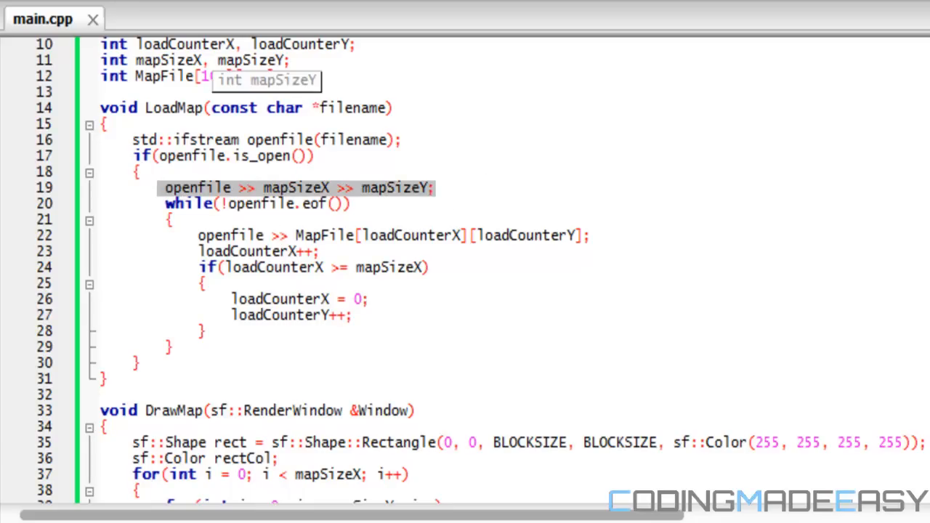
Compare Map2.txt's first row with the MapFile read of loadCounterY
{"action": "left_click", "coordinate": [157, 187]}
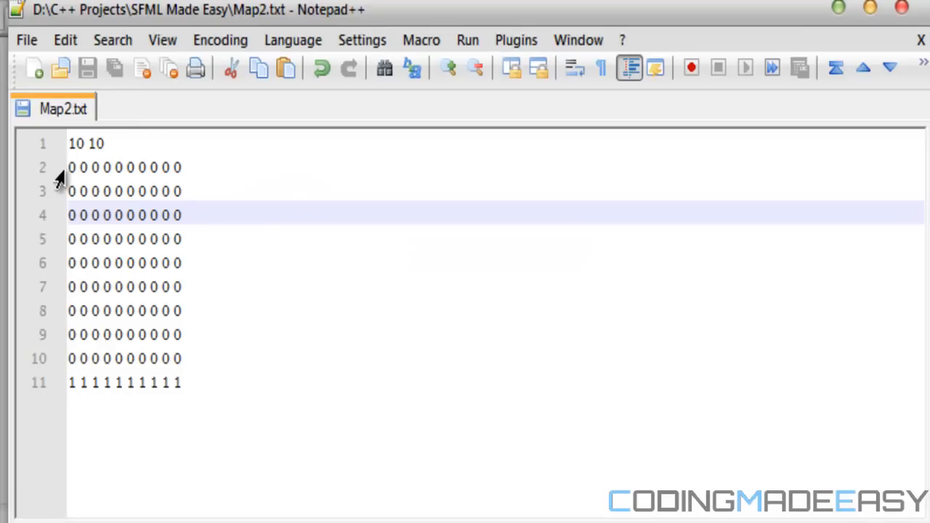
{"action": "left_click", "coordinate": [88, 167]}
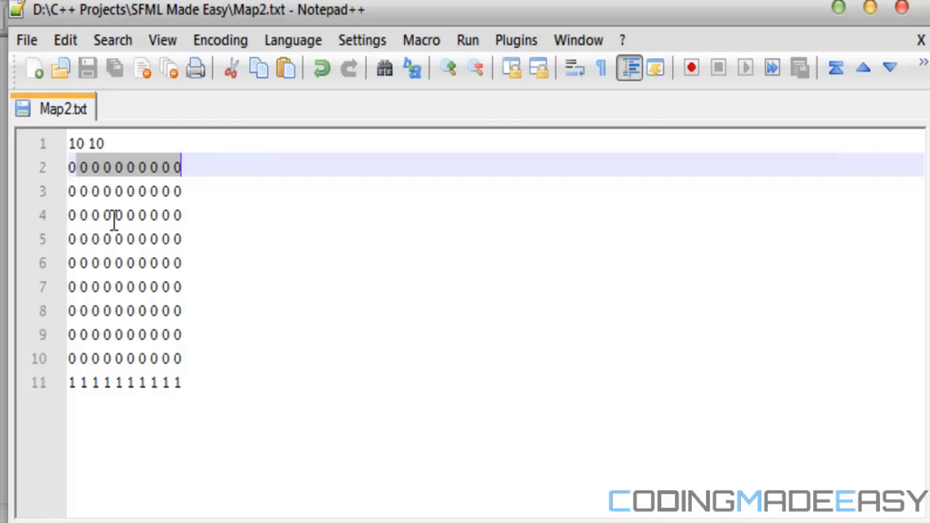
{"action": "mouse_move", "coordinate": [104, 422]}
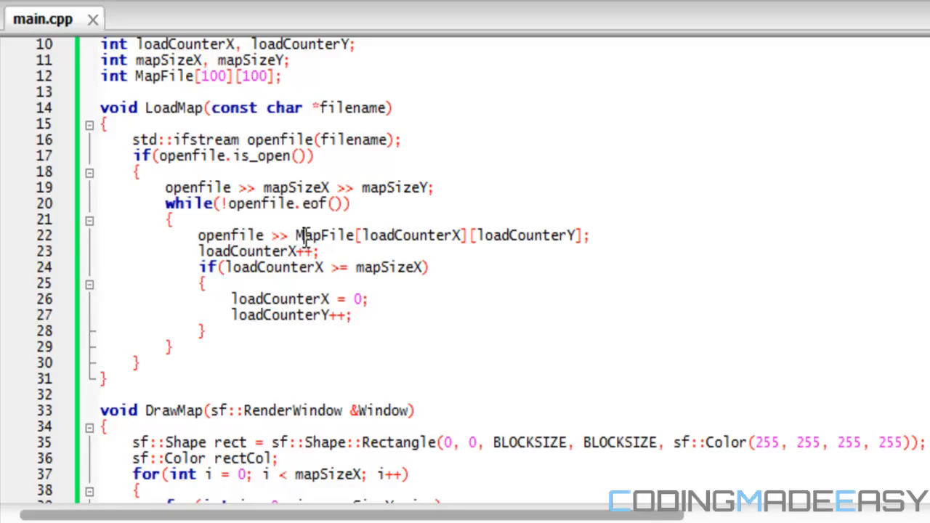
{"action": "double_click", "coordinate": [325, 235]}
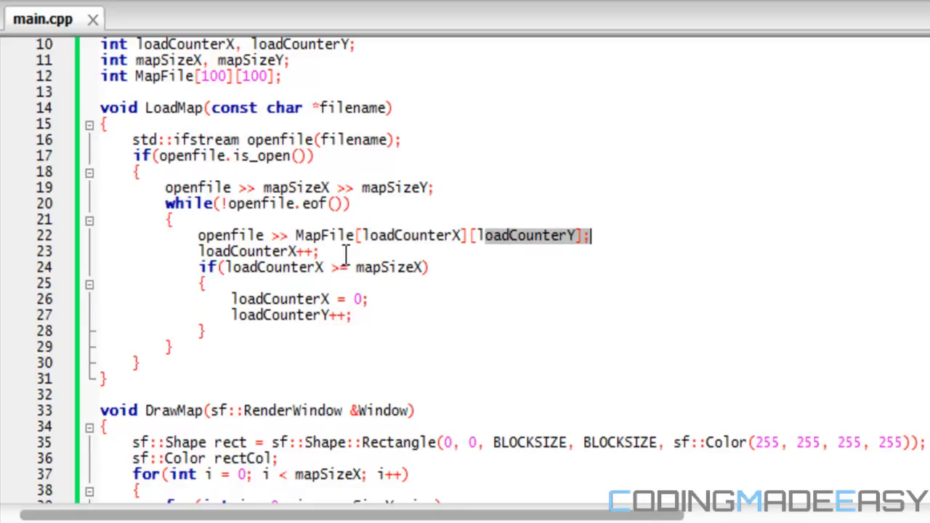
{"action": "double_click", "coordinate": [257, 251]}
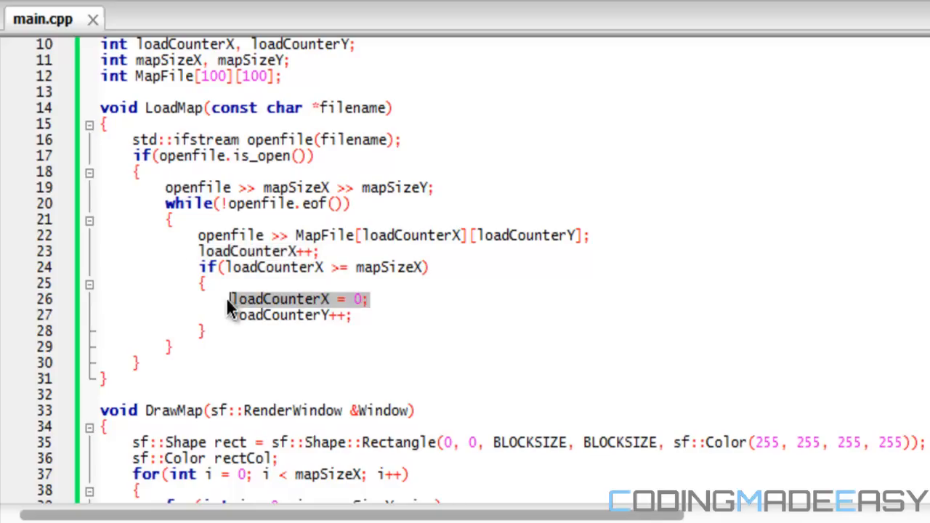
Add '= 0' to the global loadCounterX declaration
{"action": "left_click", "coordinate": [338, 315]}
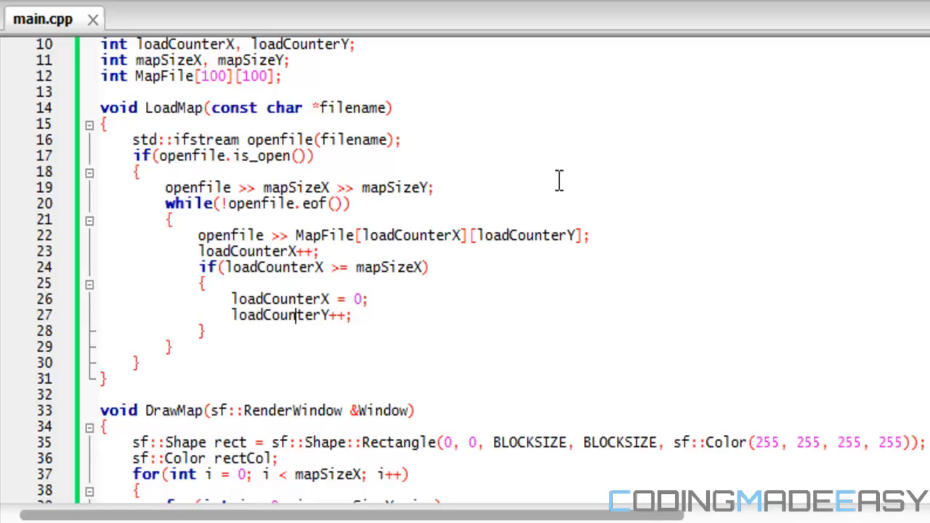
{"action": "scroll", "scroll_direction": "up", "scroll_amount": 3}
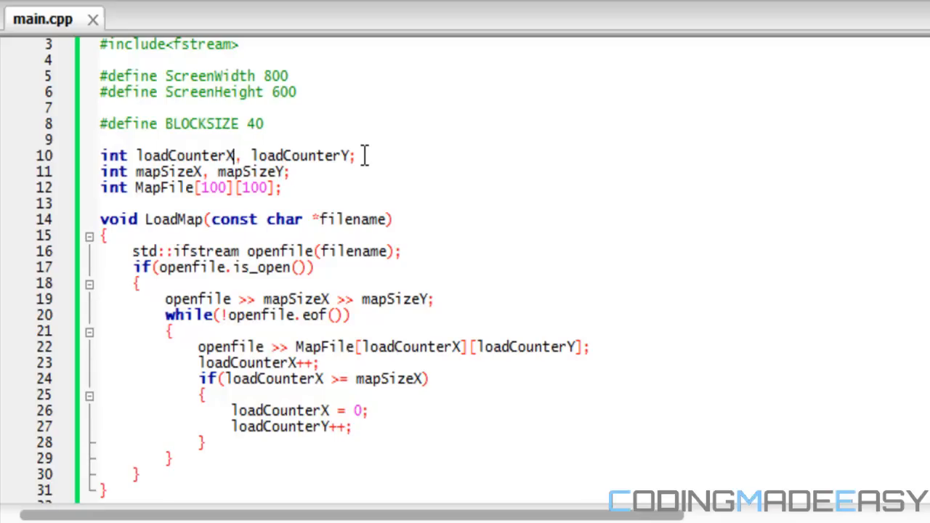
{"action": "type", "text": "= 0"}
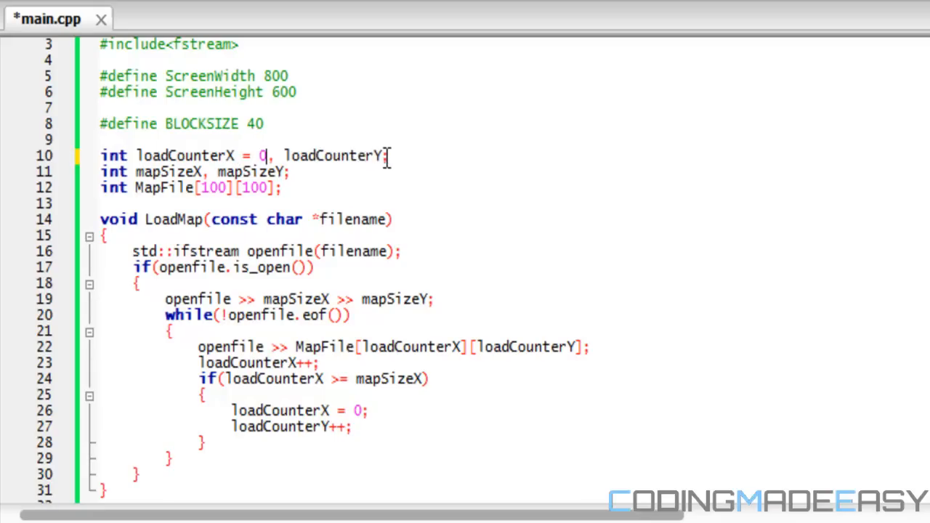
{"action": "type", "text": "= 0"}
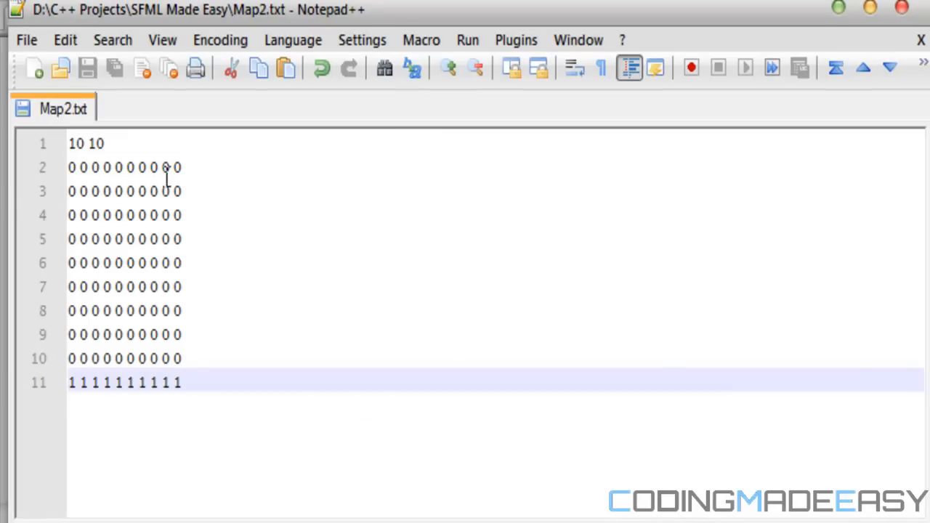
Click into the Map2.txt grid to check its rows of zeros and ones
{"action": "left_click", "coordinate": [71, 167]}
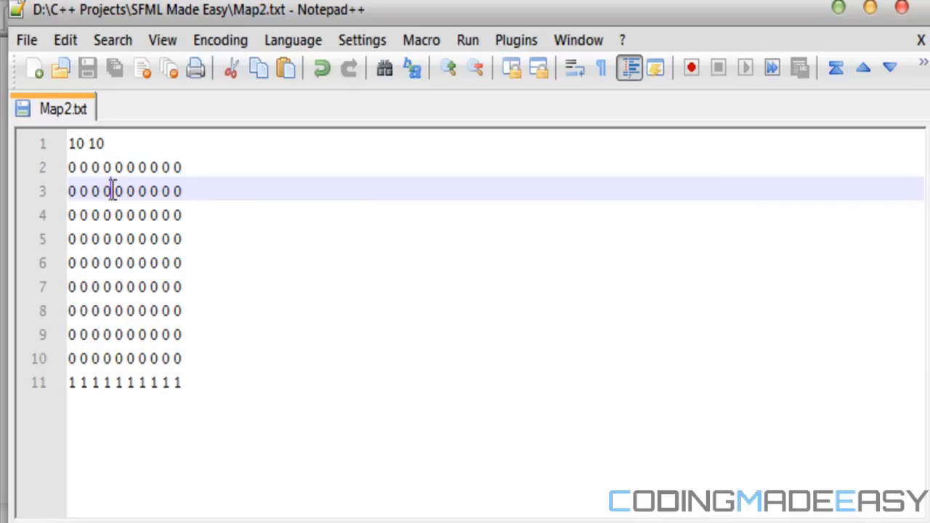
{"action": "mouse_move", "coordinate": [356, 206]}
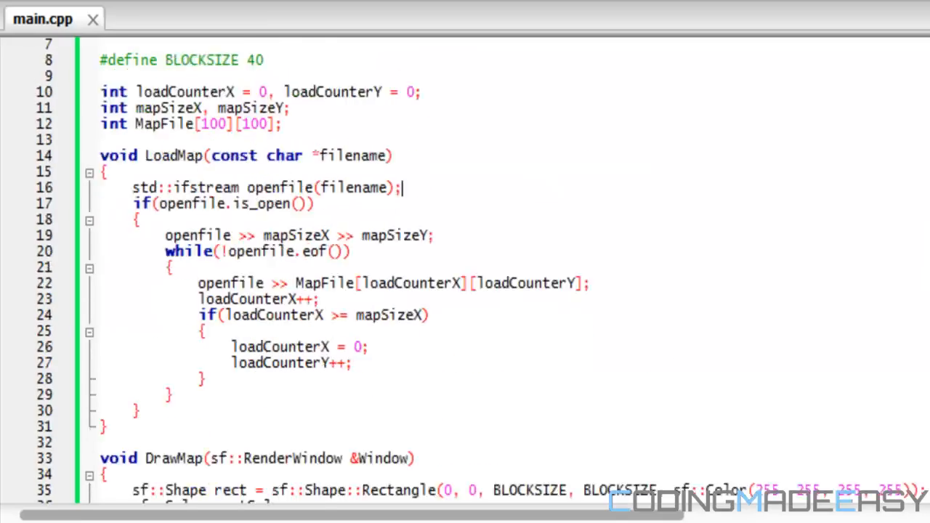
Scroll through the LoadMap and DrawMap functions in main.cpp
{"action": "scroll", "scroll_direction": "down", "scroll_amount": 3}
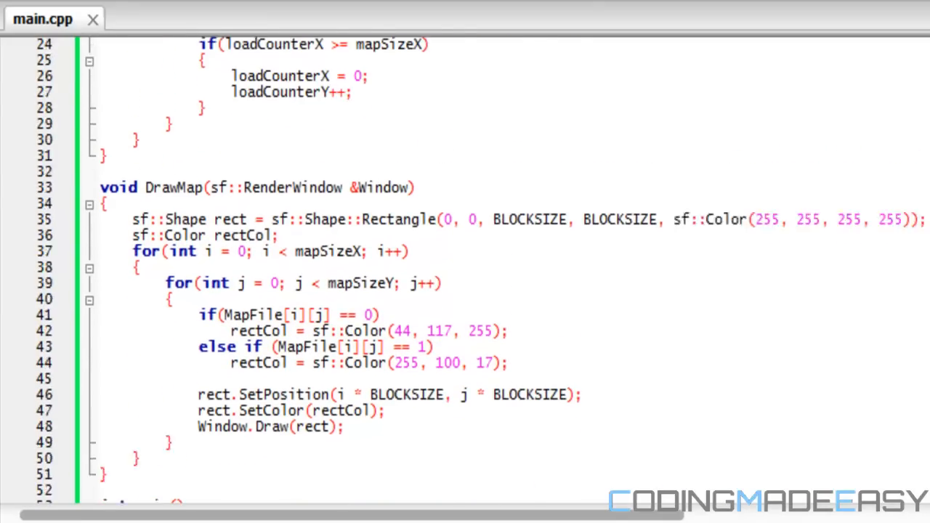
{"action": "scroll", "scroll_direction": "up", "scroll_amount": 3}
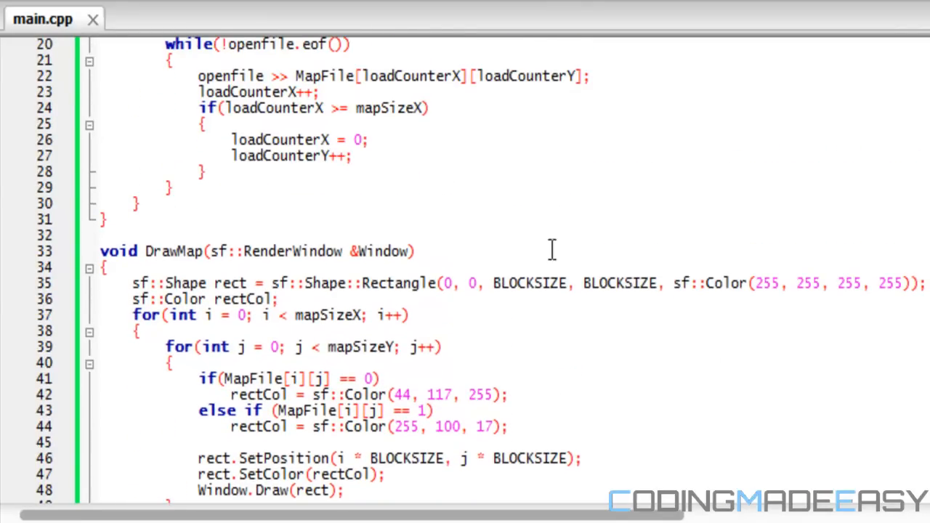
{"action": "scroll", "scroll_direction": "down", "scroll_amount": 3}
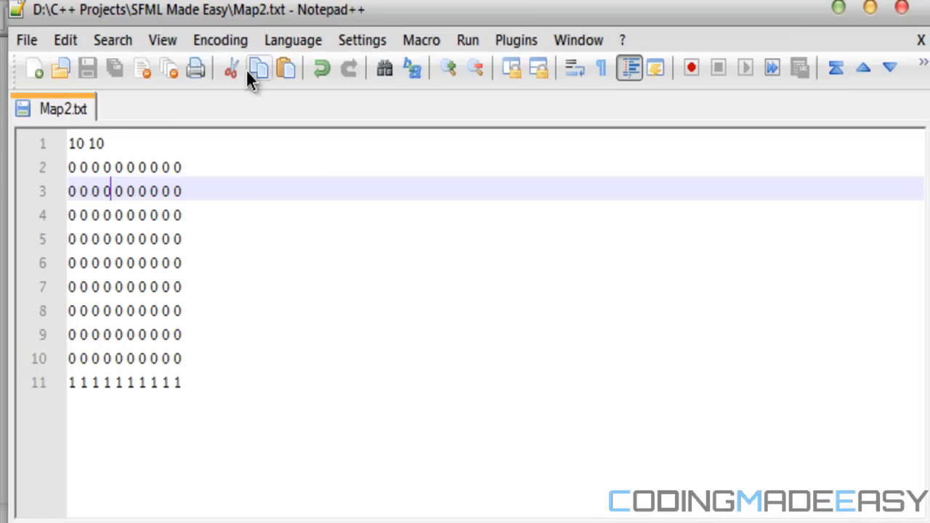
Place the cursor after Map2.txt's row of ones and save the file
{"action": "left_click", "coordinate": [178, 239]}
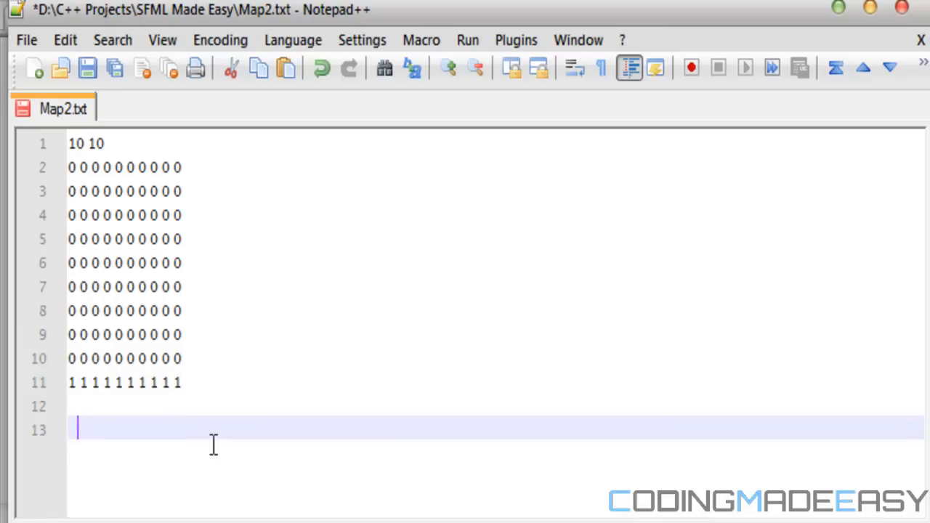
{"action": "key", "text": "ctrl+s"}
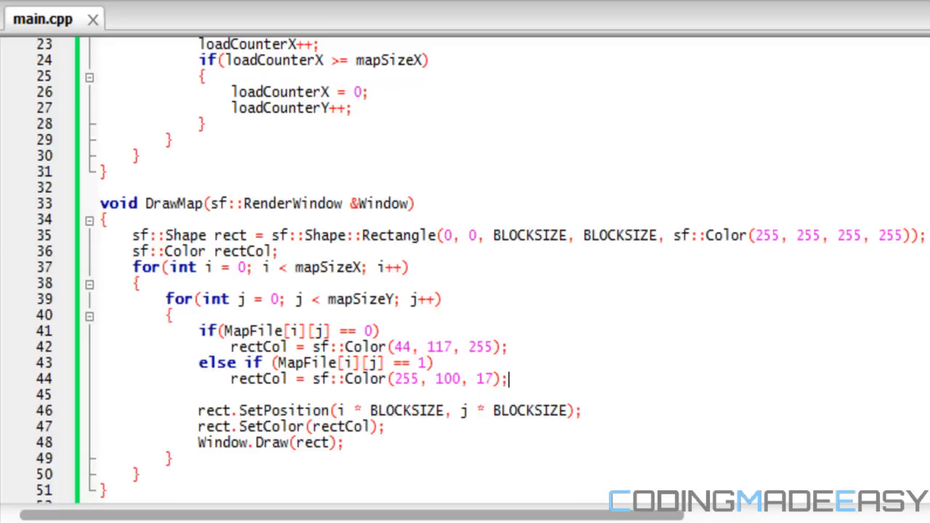
{"action": "scroll", "scroll_direction": "down", "scroll_amount": 3}
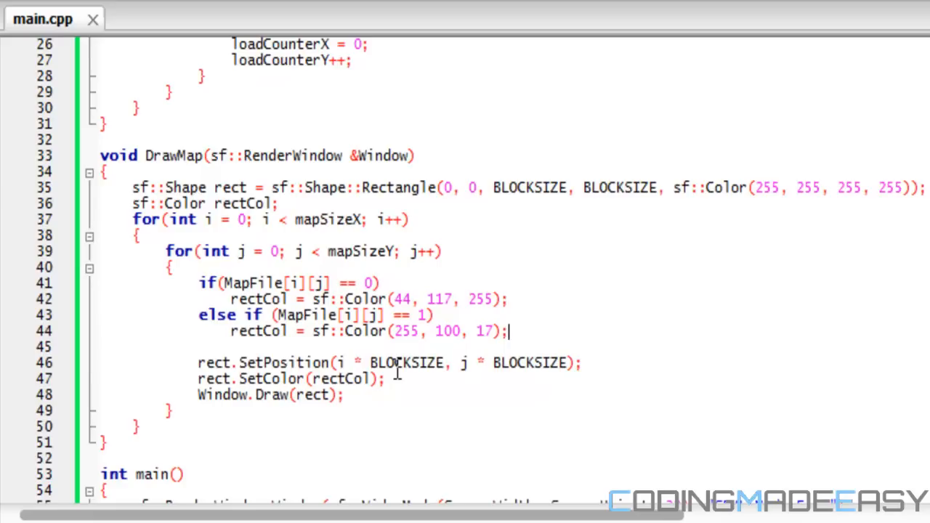
{"action": "scroll", "scroll_direction": "up", "scroll_amount": 3}
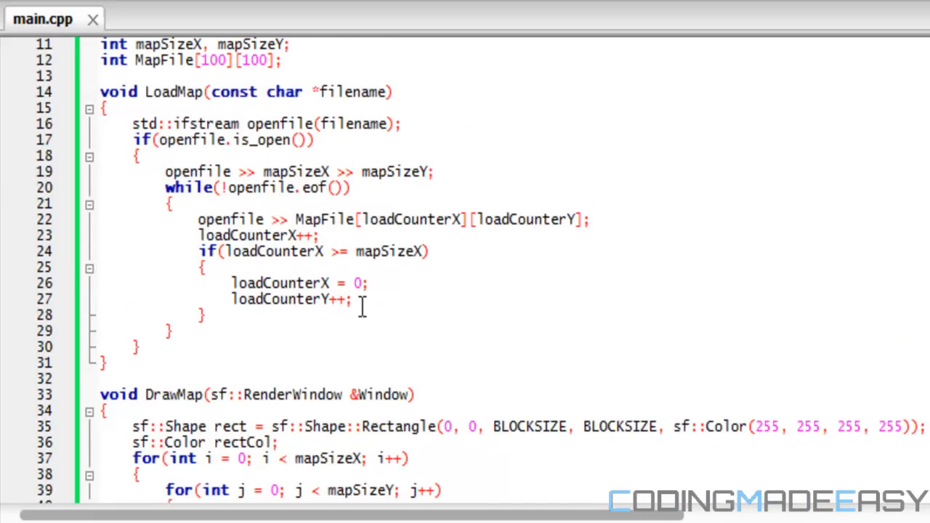
{"action": "scroll", "scroll_direction": "down", "scroll_amount": 3}
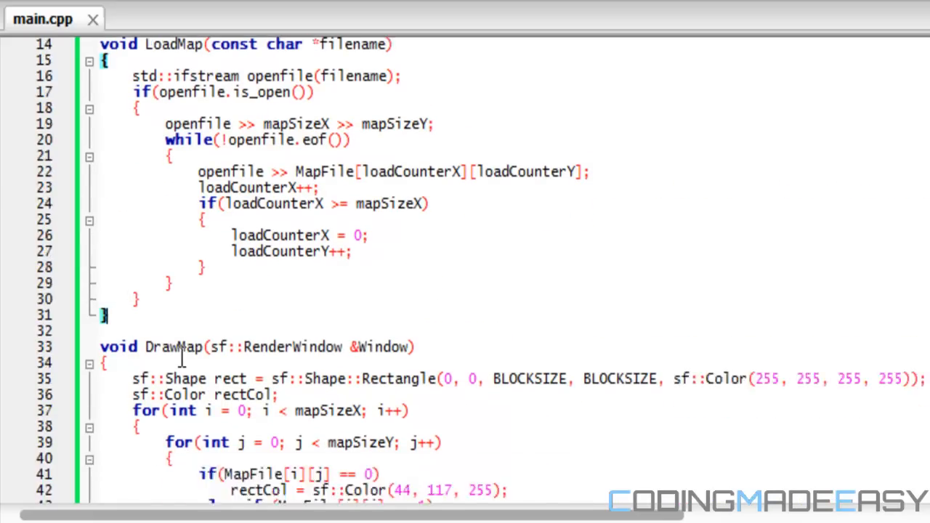
{"action": "scroll", "scroll_direction": "down", "scroll_amount": 3}
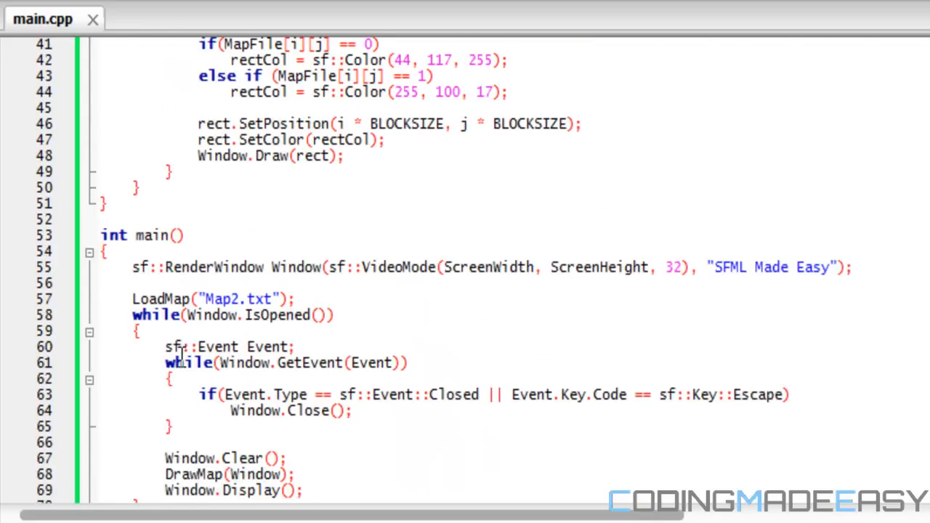
{"action": "scroll", "scroll_direction": "up", "scroll_amount": 3}
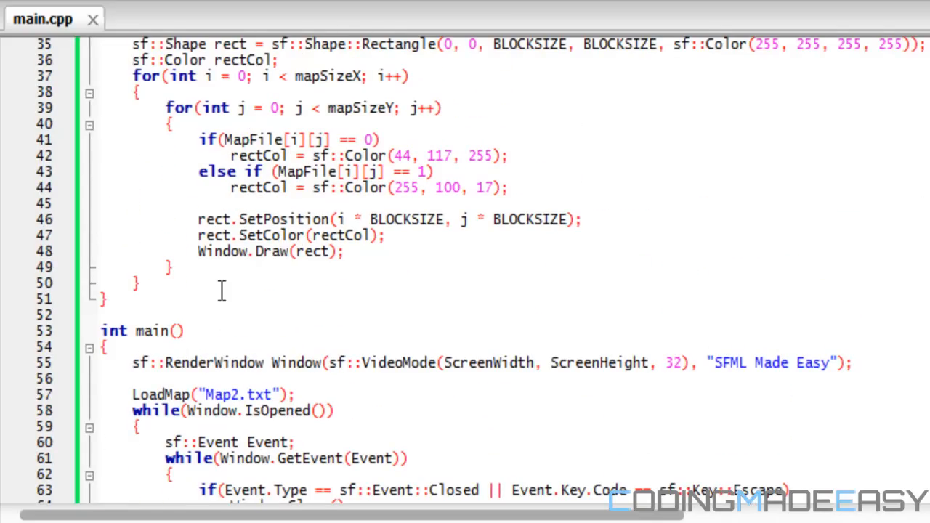
{"action": "scroll", "scroll_direction": "up", "scroll_amount": 3}
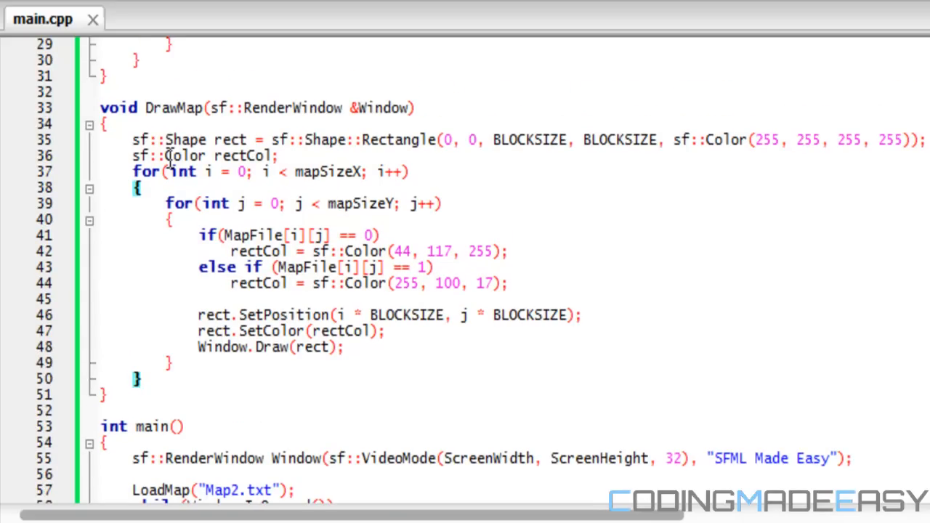
{"action": "mouse_move", "coordinate": [184, 155]}
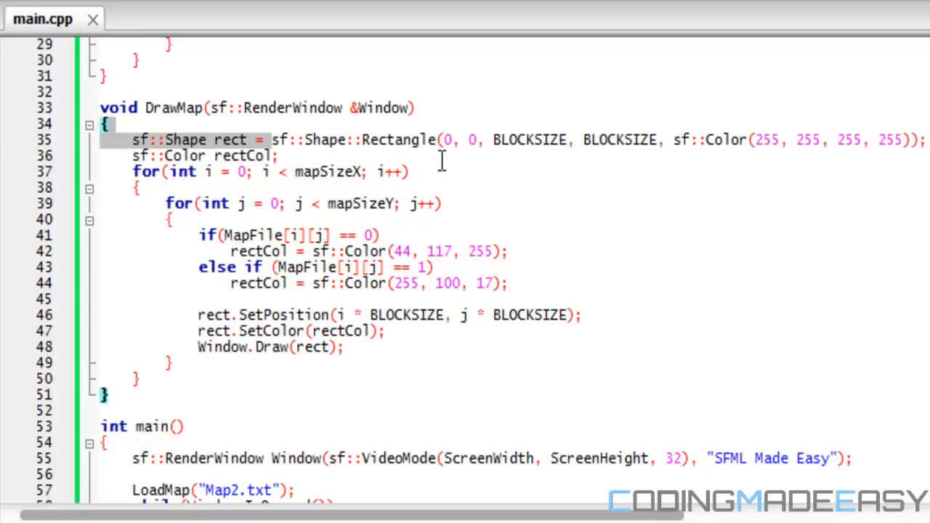
Bring the Notepad++ window with Map2.txt to the front
{"action": "left_click", "coordinate": [485, 139]}
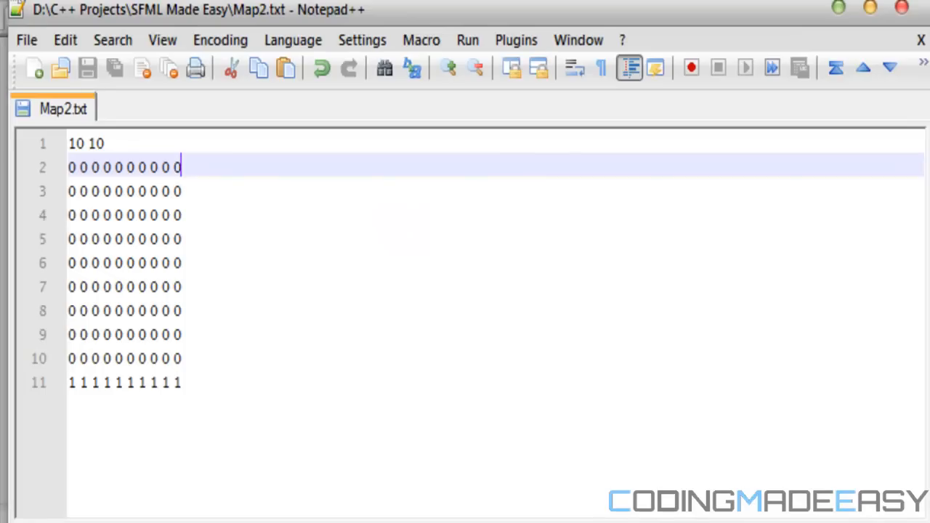
Select a block of rows in the Map2.txt grid
{"action": "left_click_drag", "start_coordinate": [180, 166], "coordinate": [69, 215]}
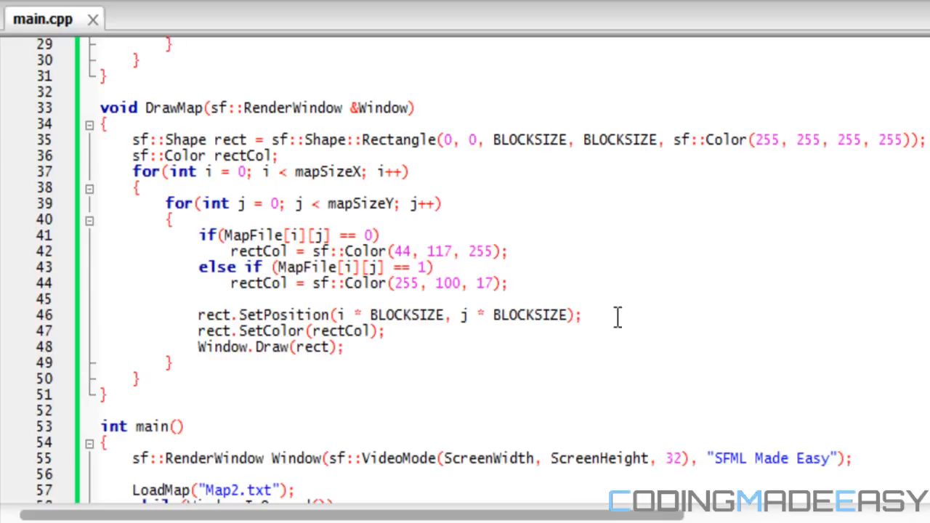
{"action": "left_click", "coordinate": [211, 175]}
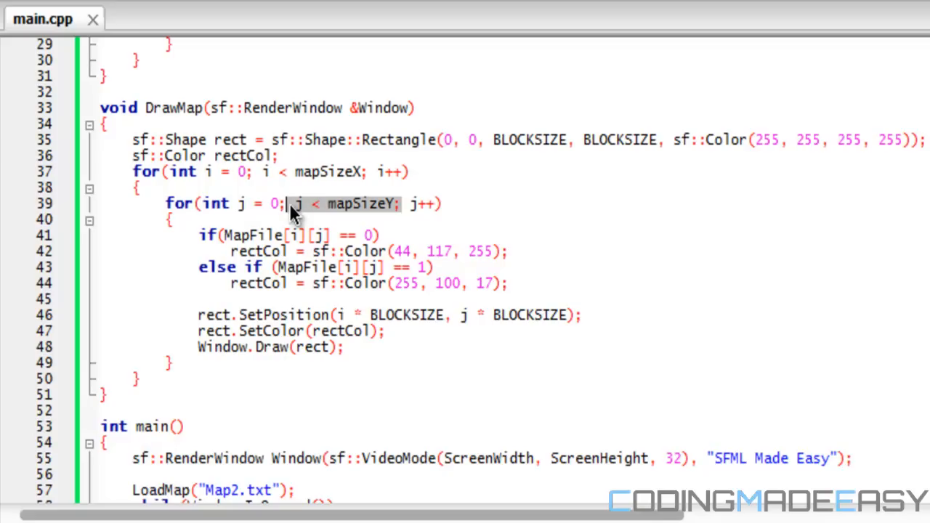
{"action": "mouse_move", "coordinate": [275, 251]}
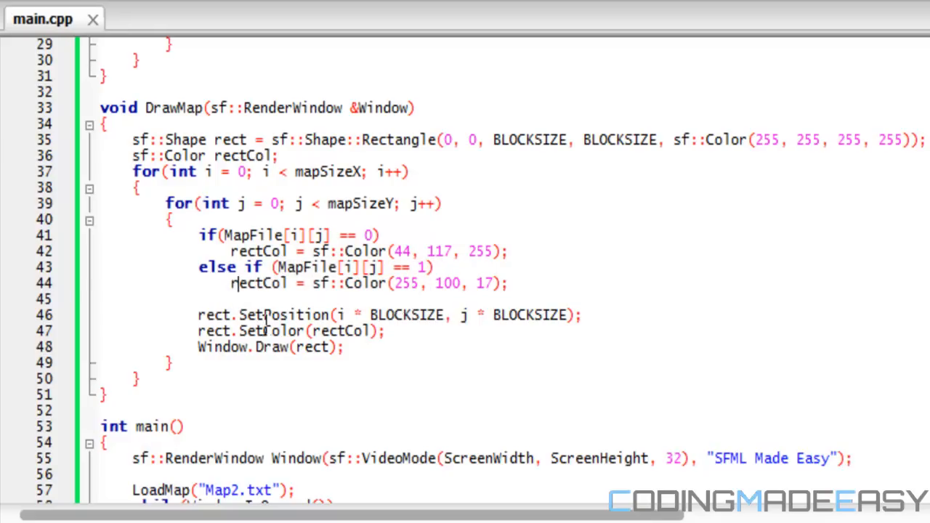
{"action": "mouse_move", "coordinate": [523, 125]}
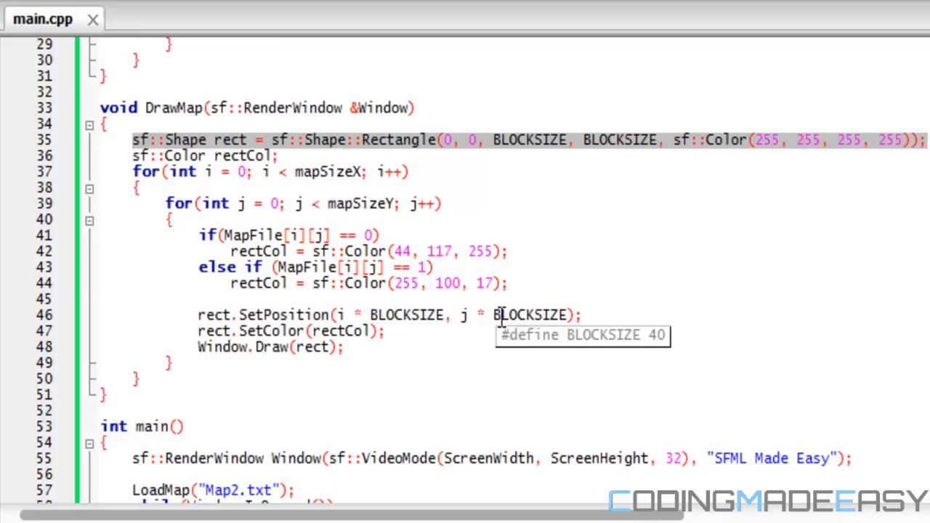
{"action": "mouse_move", "coordinate": [492, 331]}
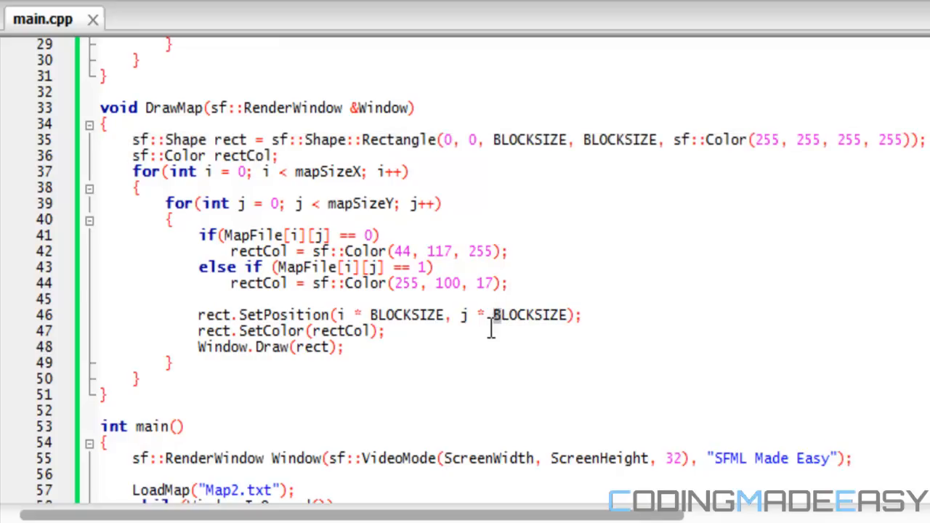
{"action": "mouse_move", "coordinate": [481, 315]}
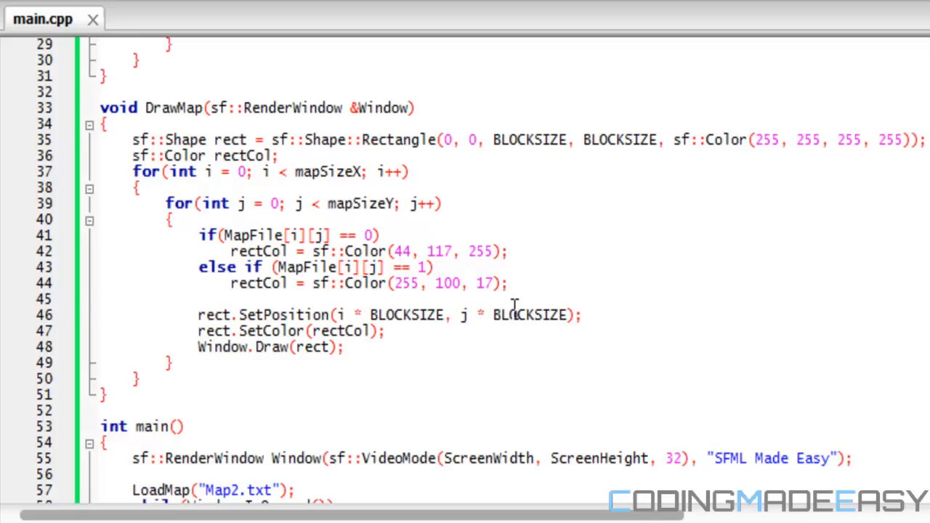
{"action": "mouse_move", "coordinate": [535, 314]}
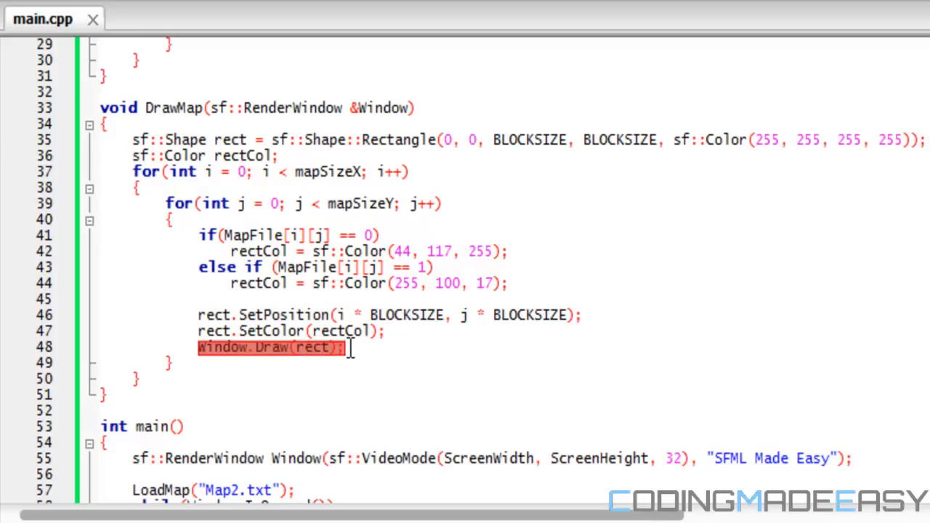
{"action": "mouse_move", "coordinate": [156, 229]}
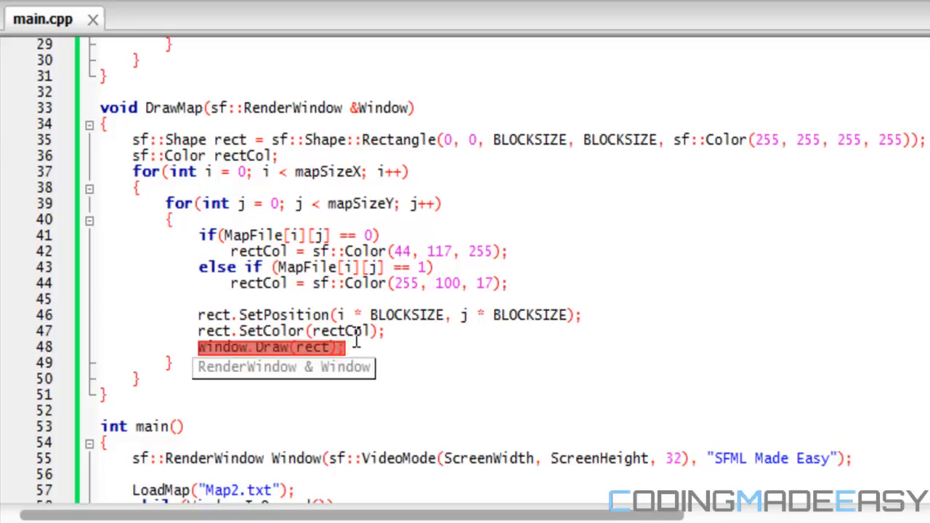
{"action": "left_click", "coordinate": [383, 332]}
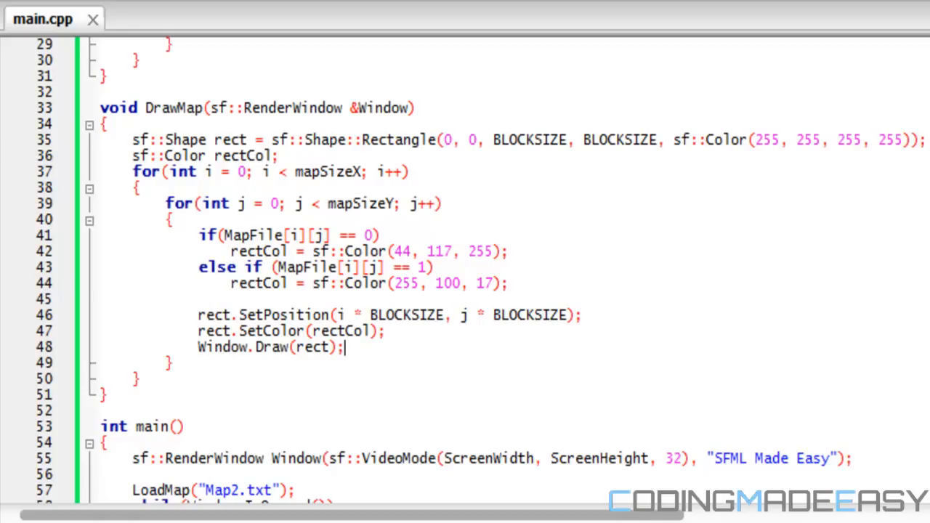
{"action": "scroll", "scroll_direction": "down", "scroll_amount": 3}
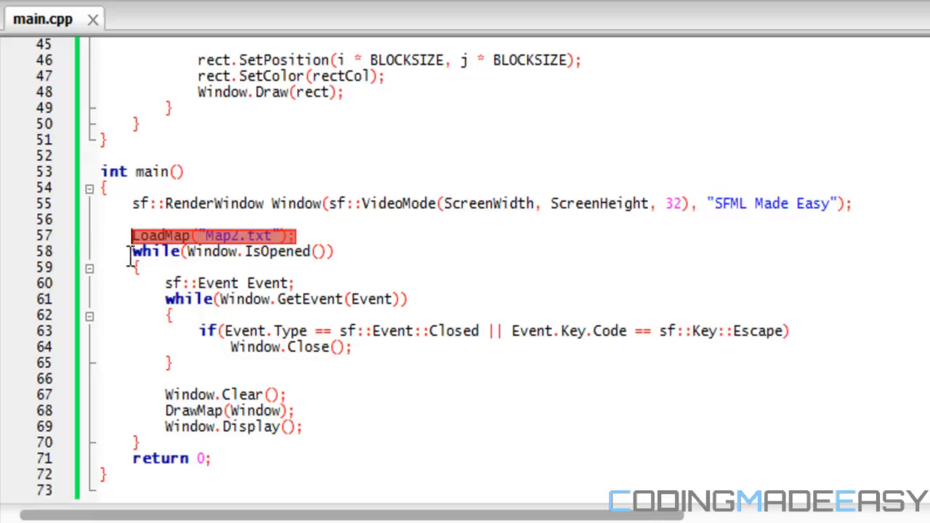
{"action": "left_click_drag", "start_coordinate": [132, 251], "coordinate": [291, 381]}
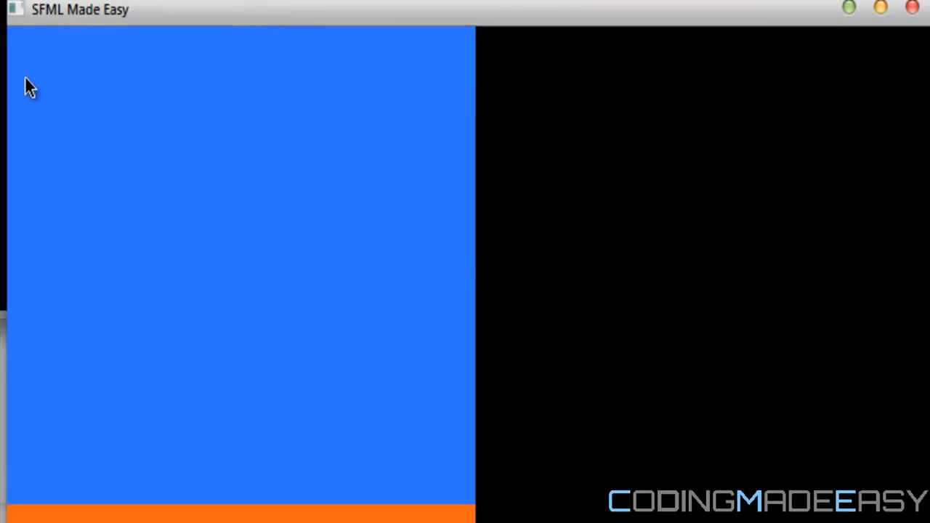
{"action": "mouse_move", "coordinate": [16, 82]}
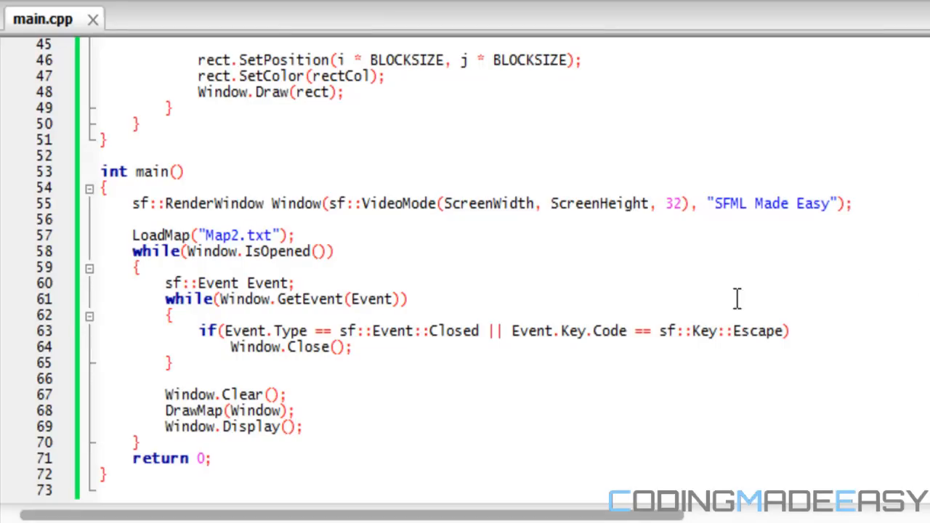
{"action": "scroll", "scroll_direction": "up", "scroll_amount": 3}
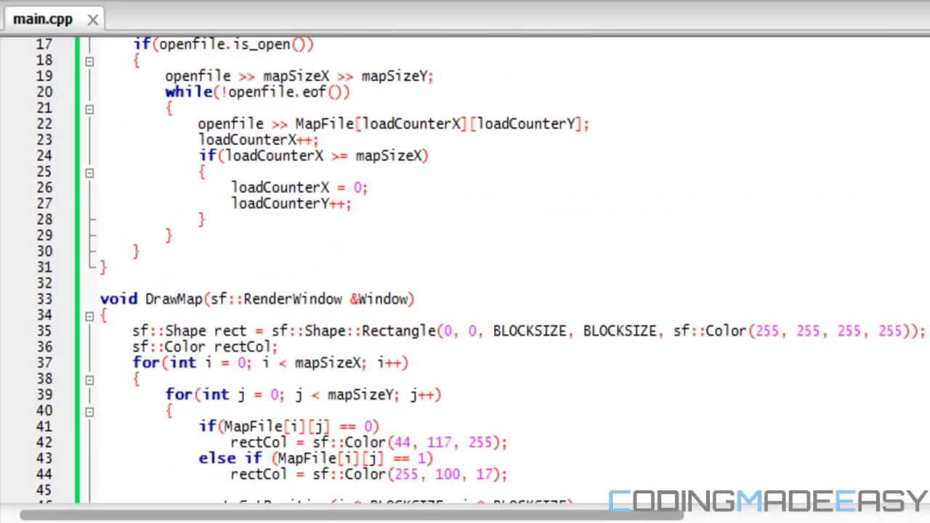
{"action": "scroll", "scroll_direction": "down", "scroll_amount": 3}
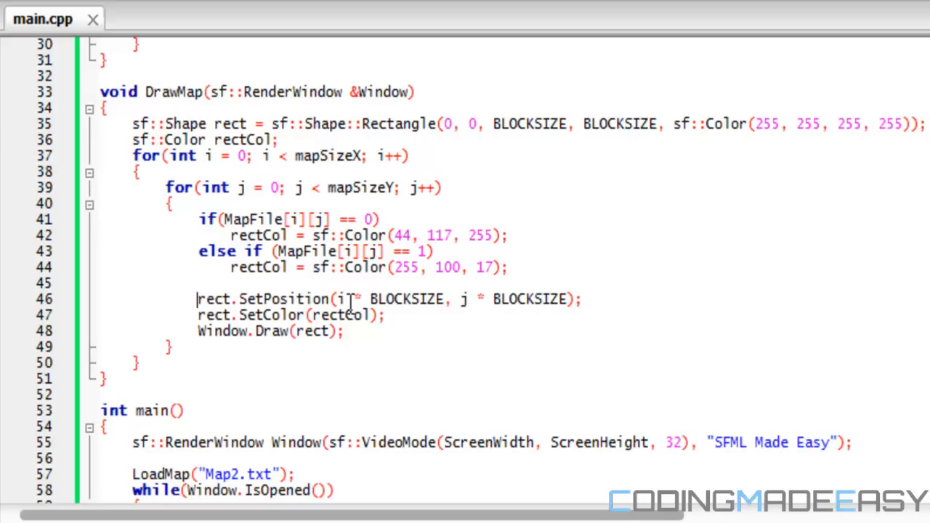
{"action": "mouse_move", "coordinate": [495, 314]}
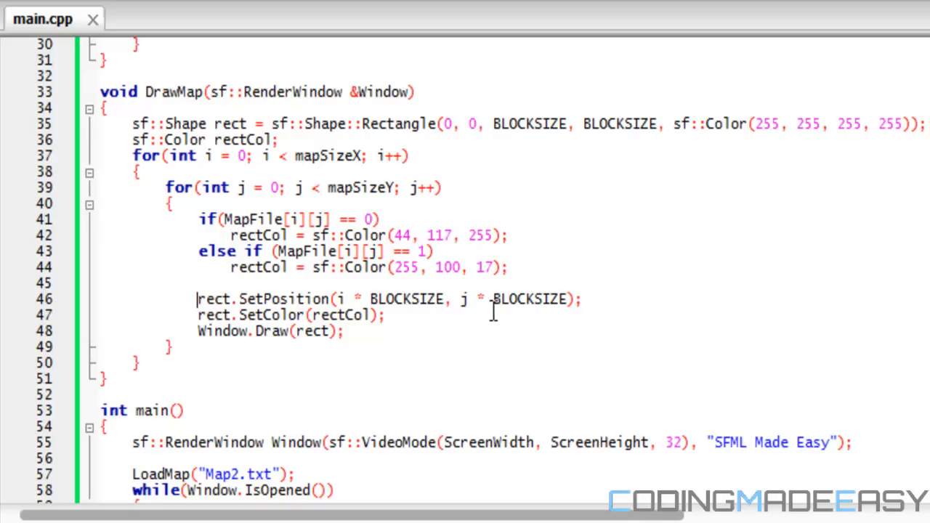